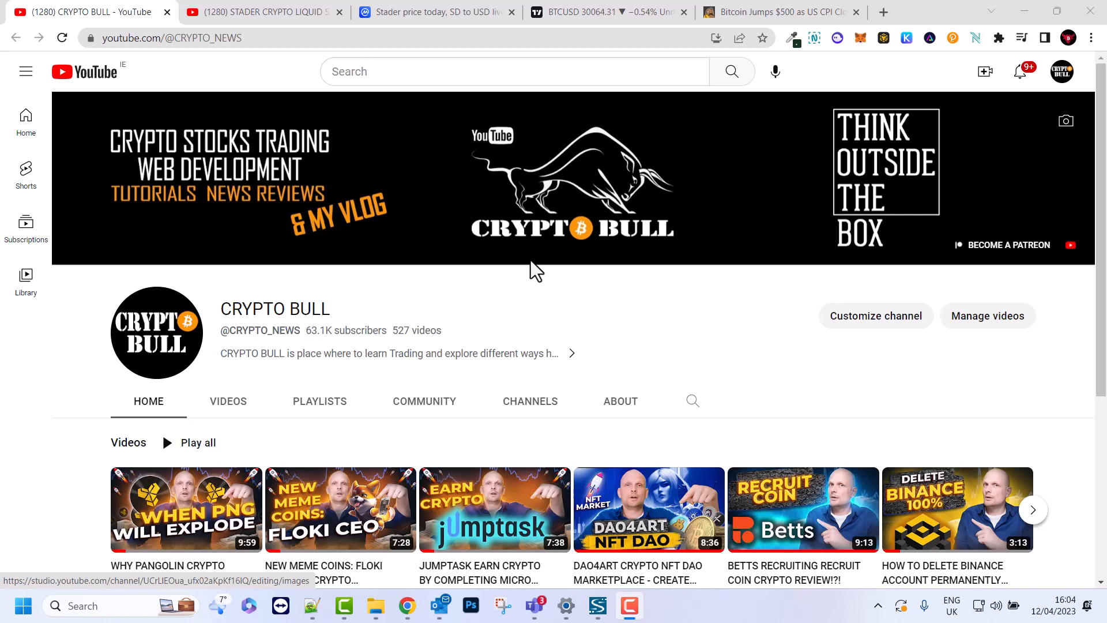
pyautogui.moveTo(500, 319)
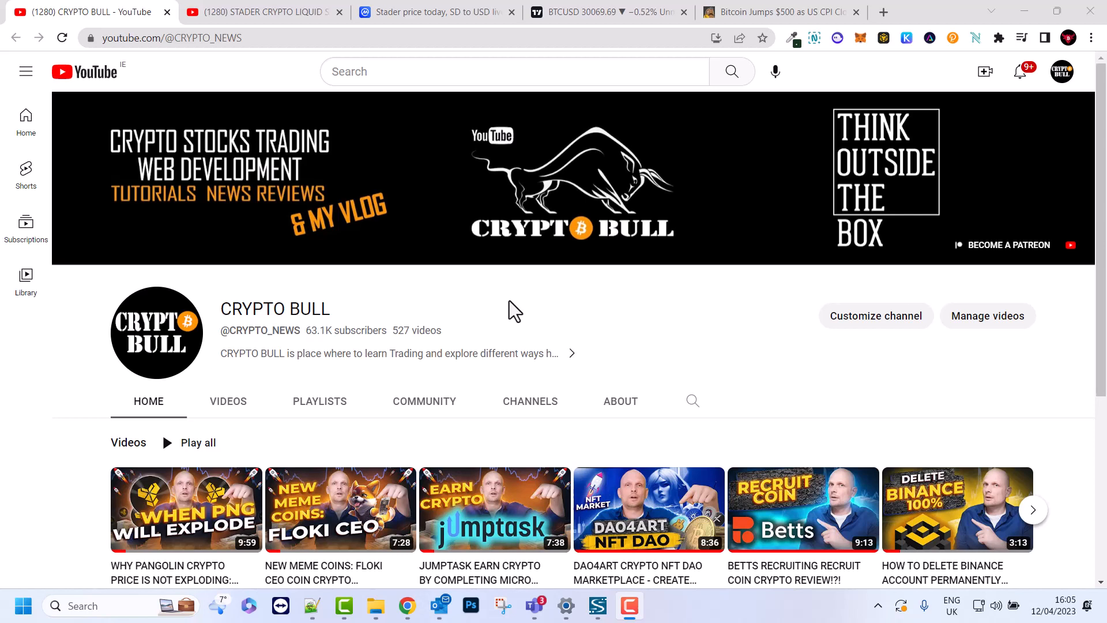
pyautogui.moveTo(530, 312)
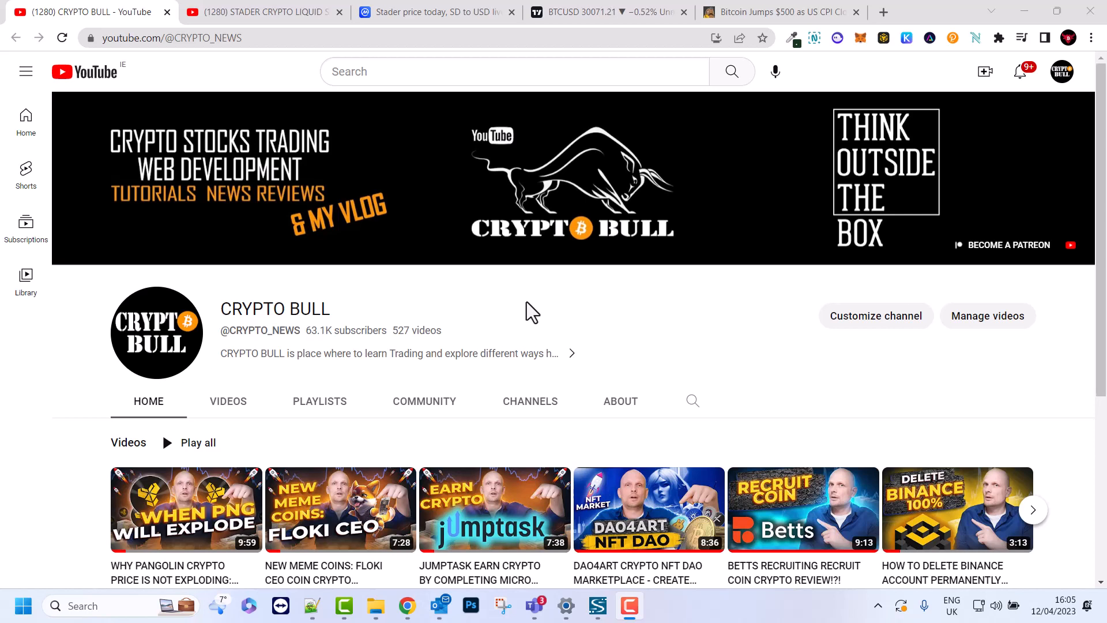
pyautogui.moveTo(540, 306)
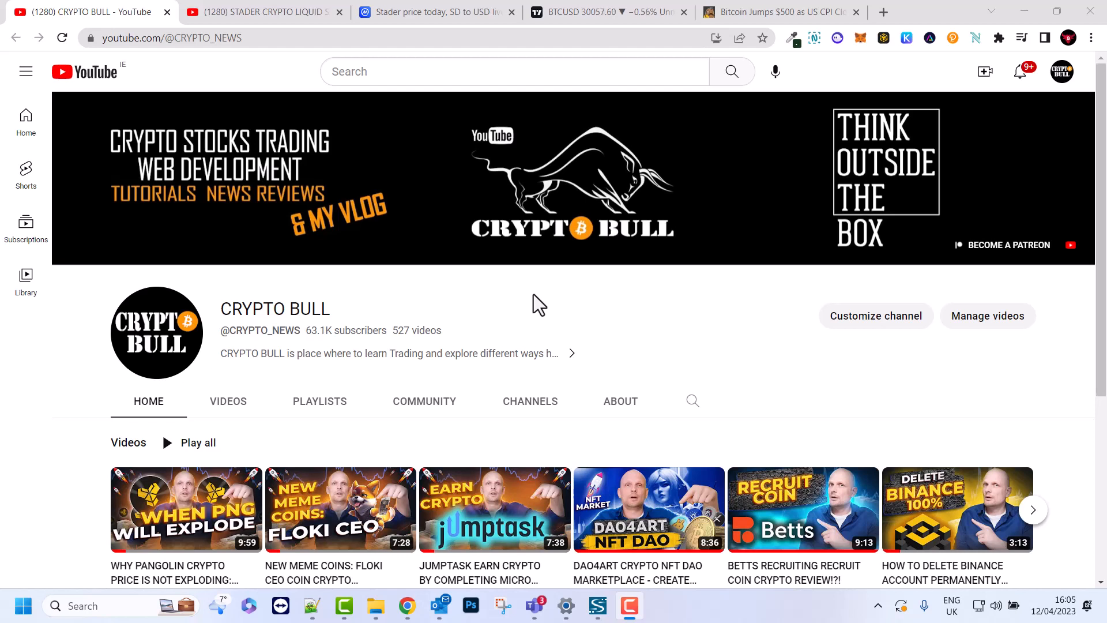
pyautogui.moveTo(508, 316)
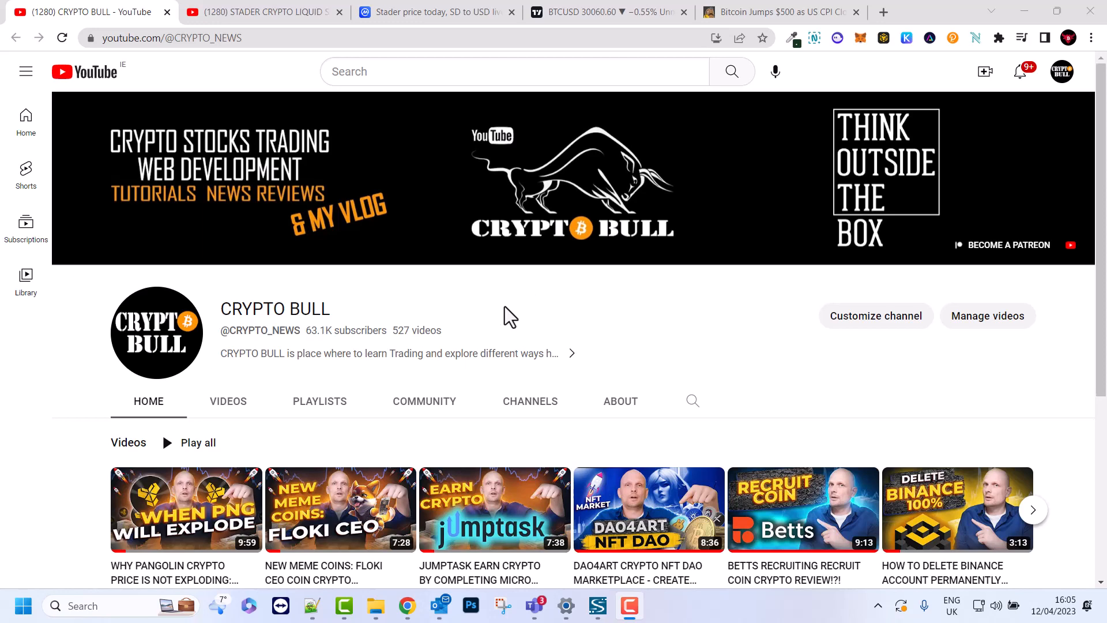
pyautogui.moveTo(474, 379)
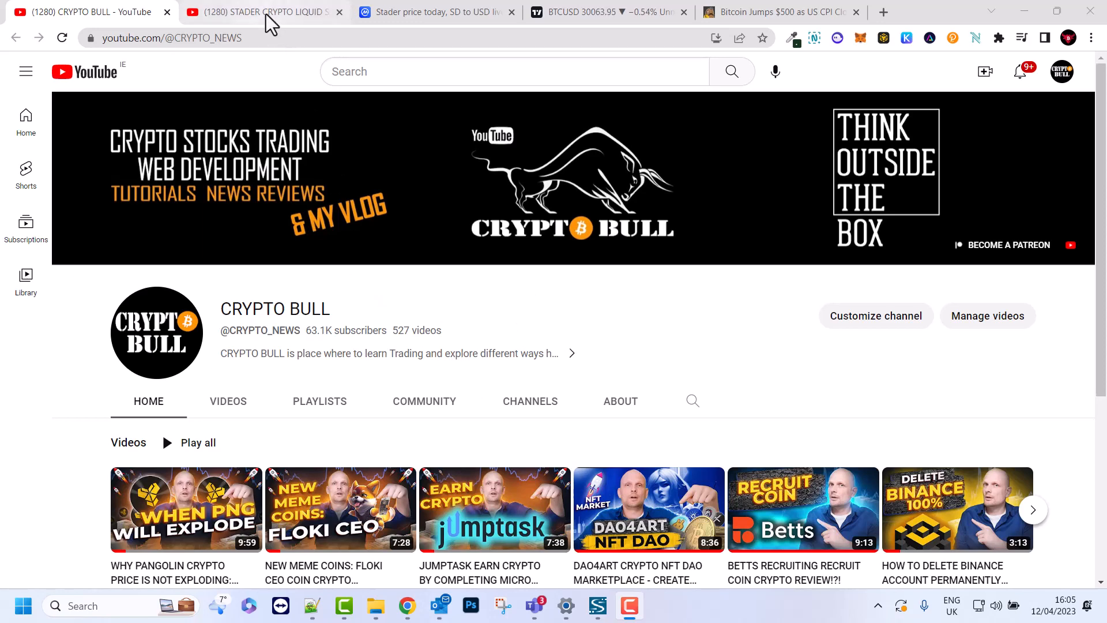
# Return to the Stader liquid staking review video and highlight part of its description
pyautogui.click(261, 12)
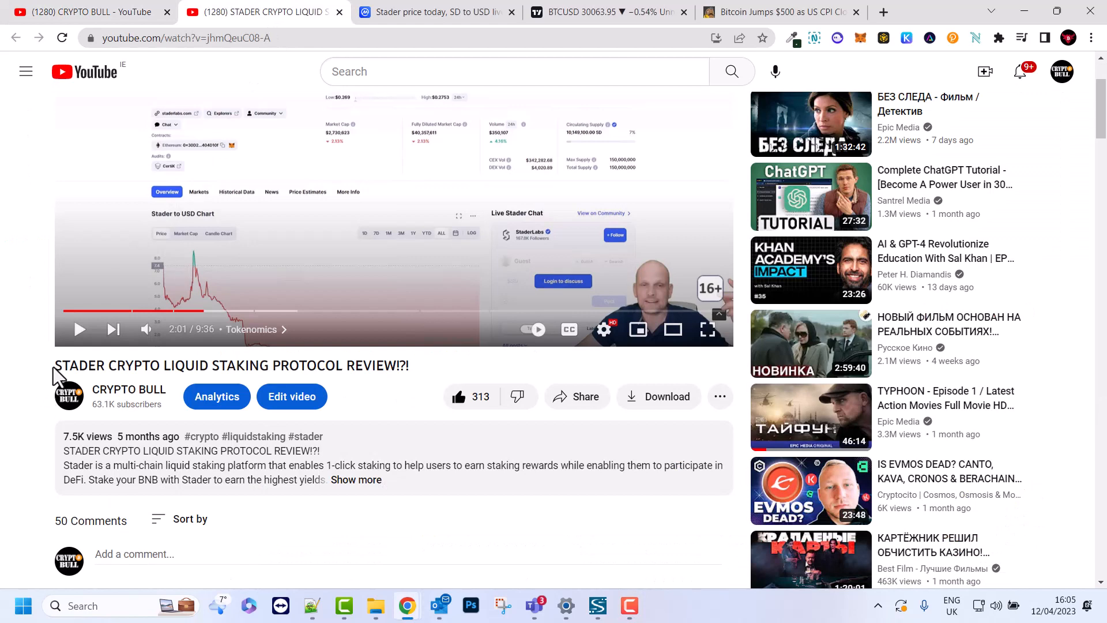
pyautogui.moveTo(55, 365); pyautogui.dragTo(272, 366)
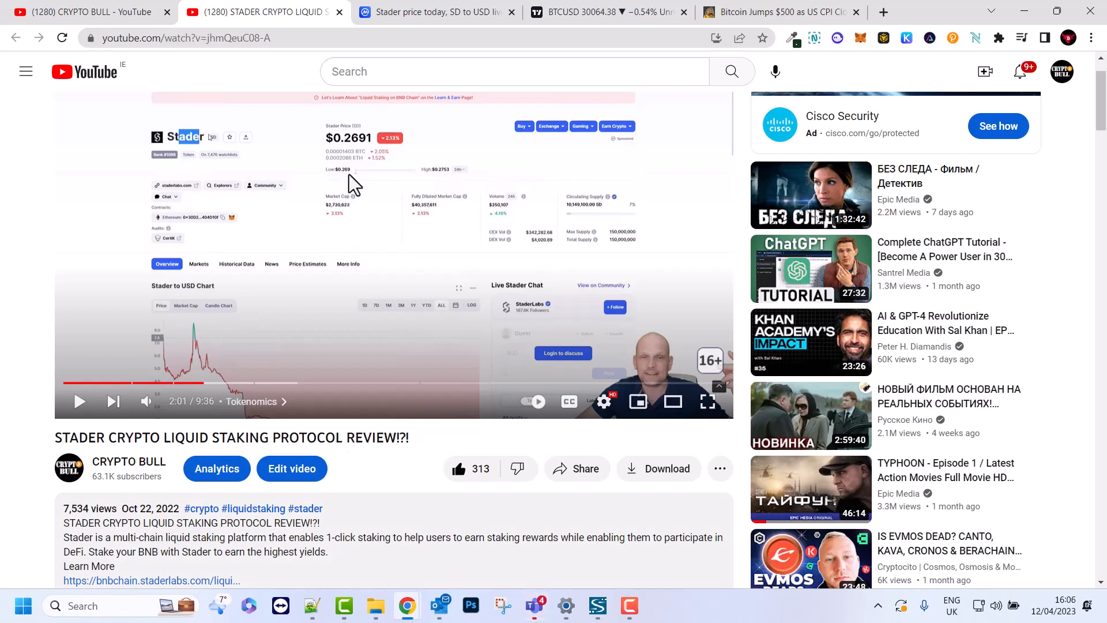
pyautogui.moveTo(286, 240)
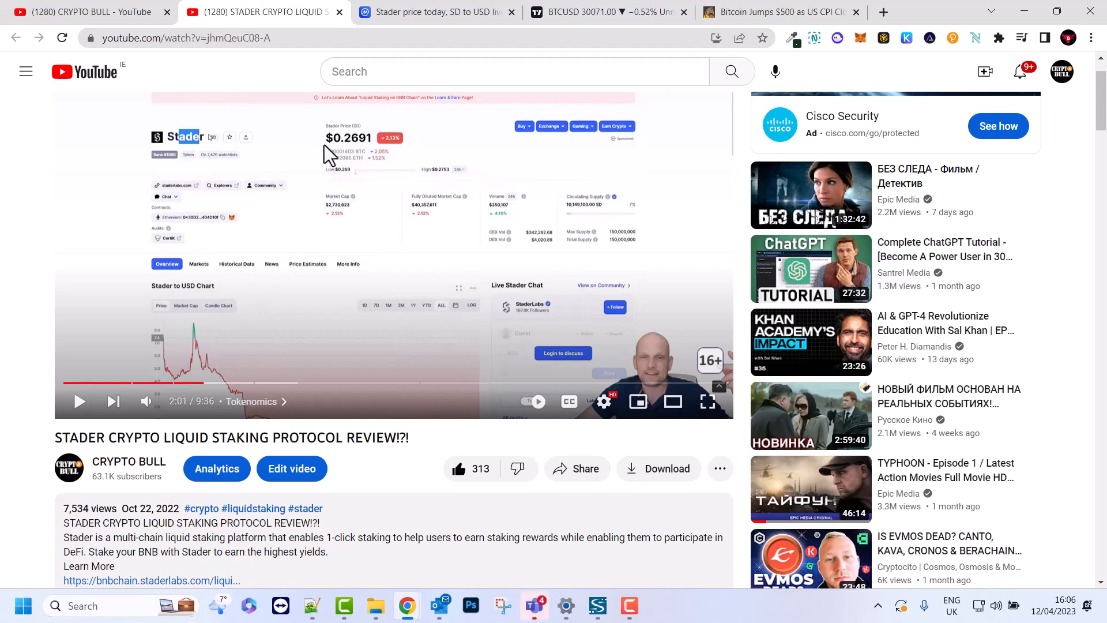
pyautogui.moveTo(382, 155)
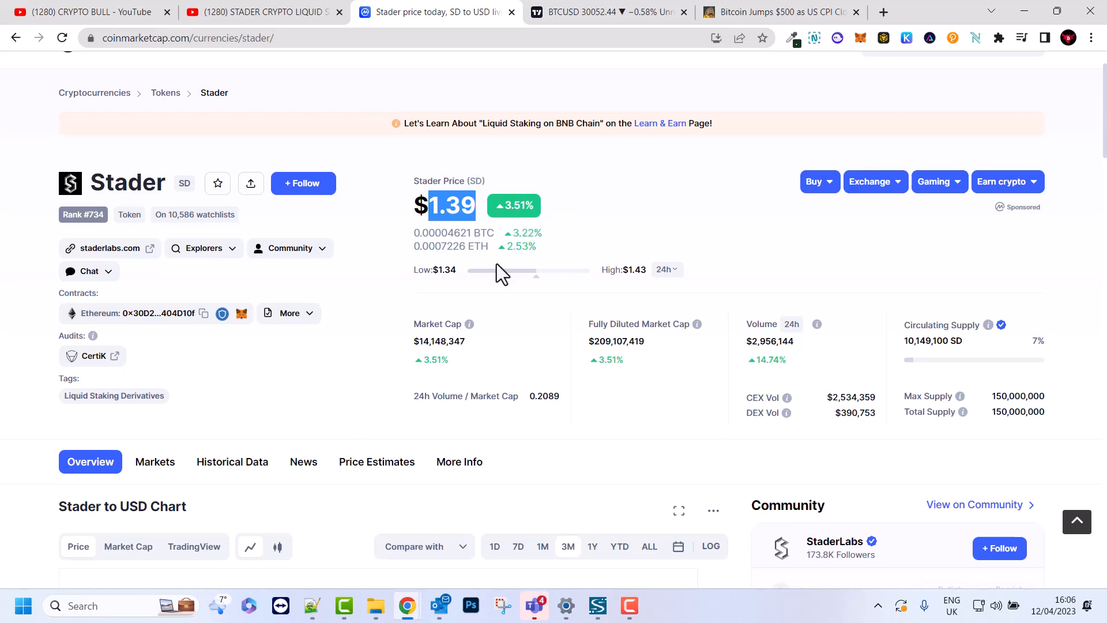
# Review Stader's price chart, revisit the review video, then bring up the BTCUSD TradingView chart
pyautogui.scroll(-3)
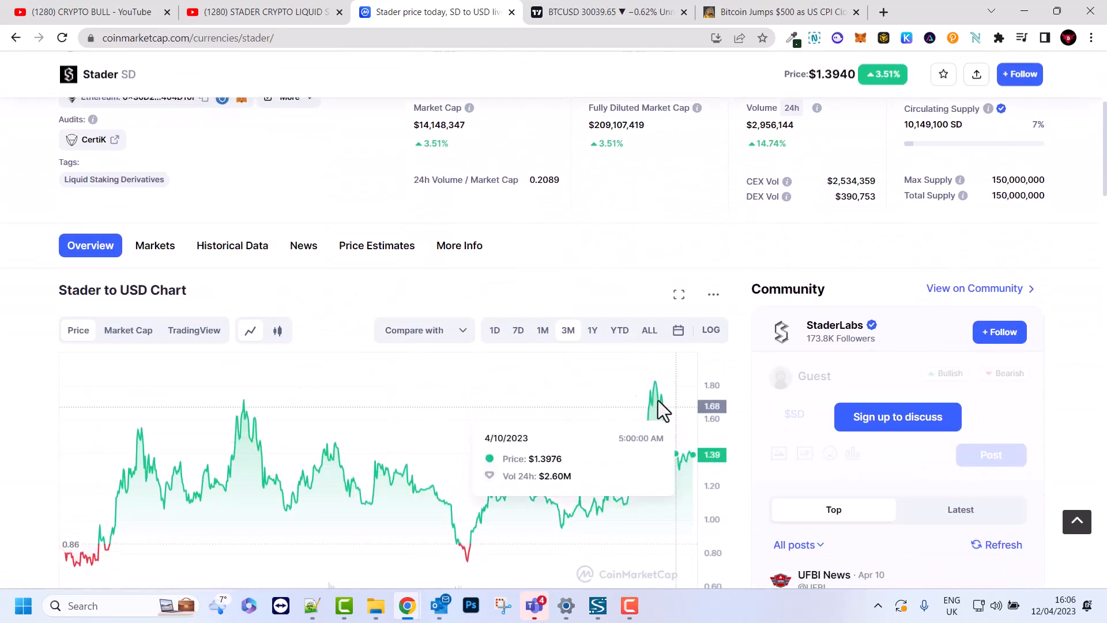
pyautogui.moveTo(655, 392)
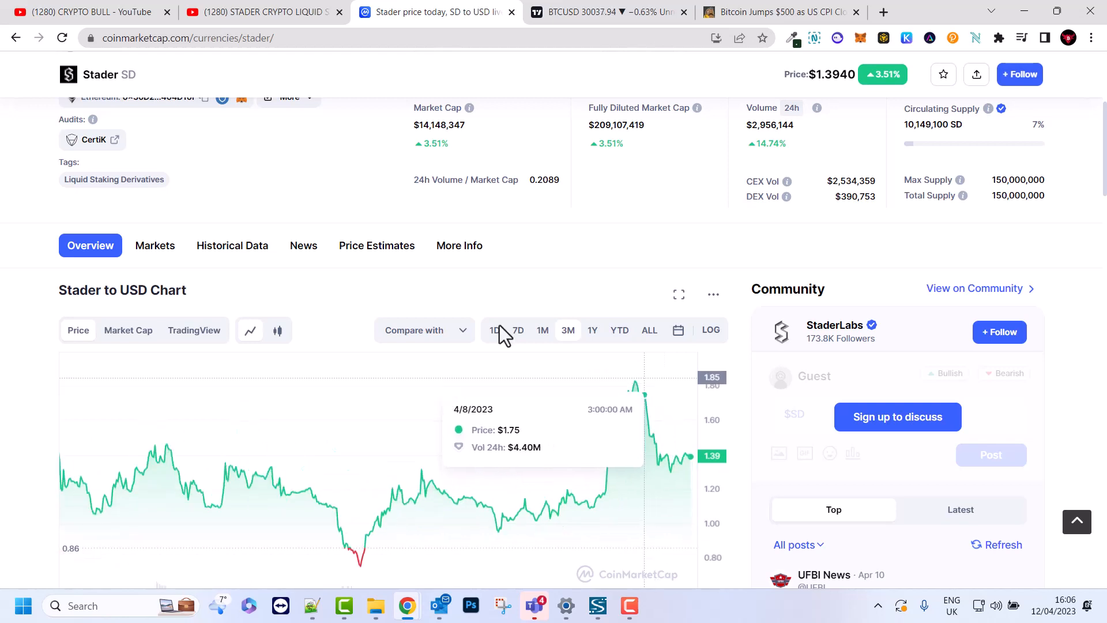
pyautogui.scroll(3)
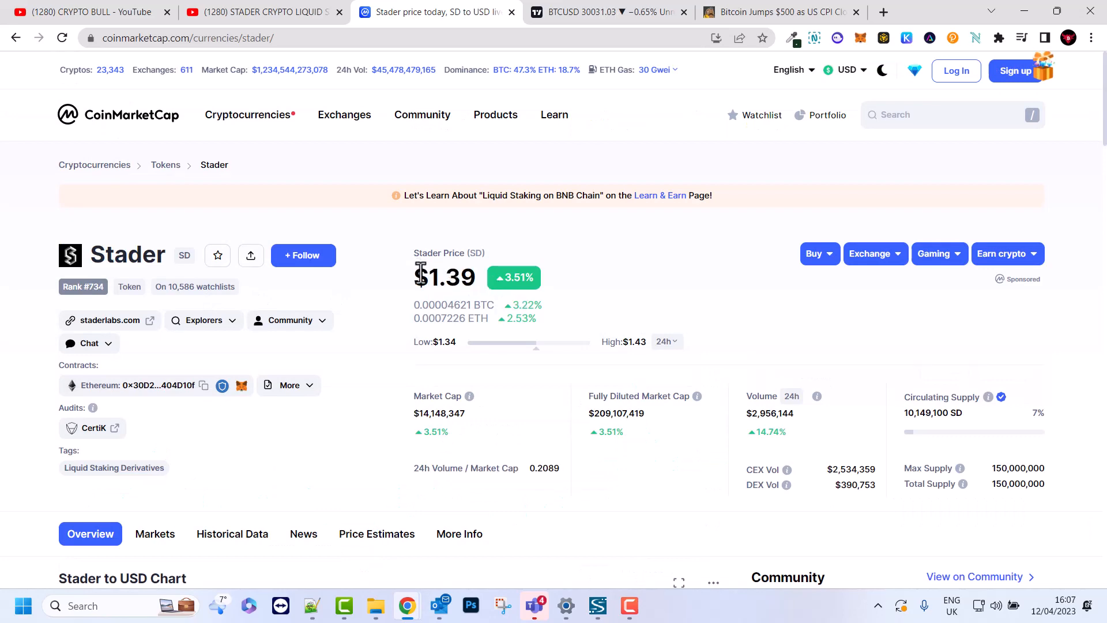
pyautogui.click(261, 12)
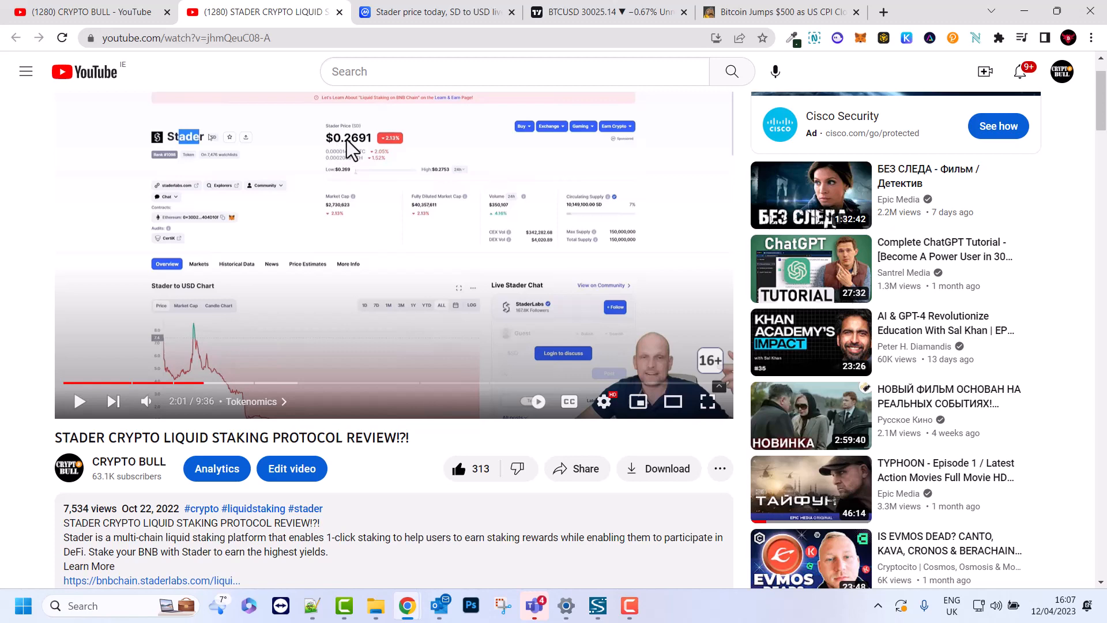
pyautogui.moveTo(343, 159)
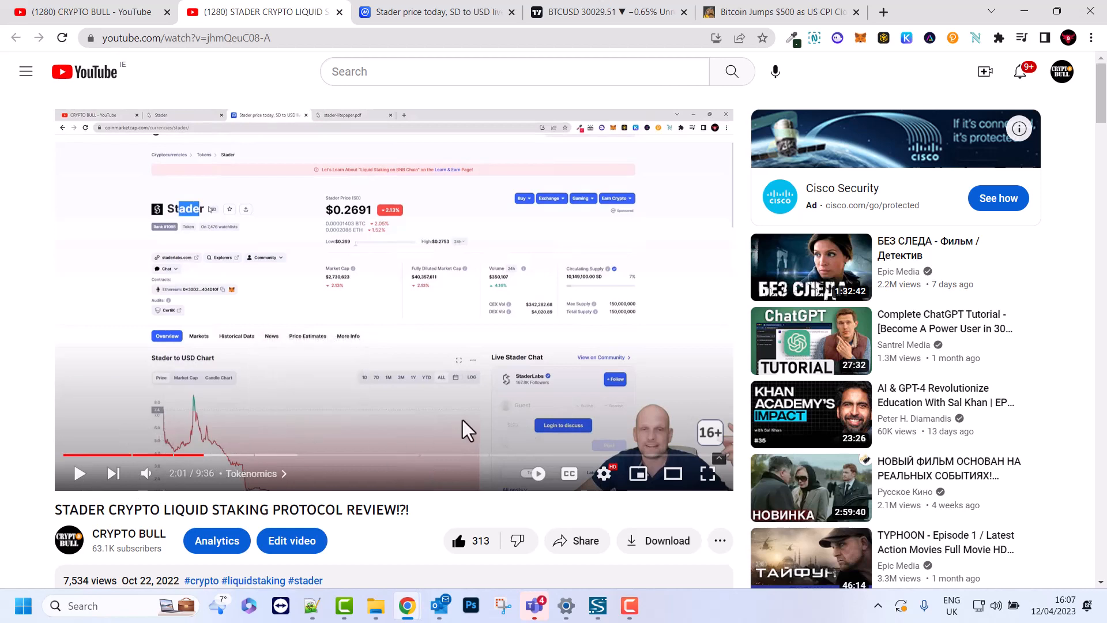
pyautogui.moveTo(507, 373)
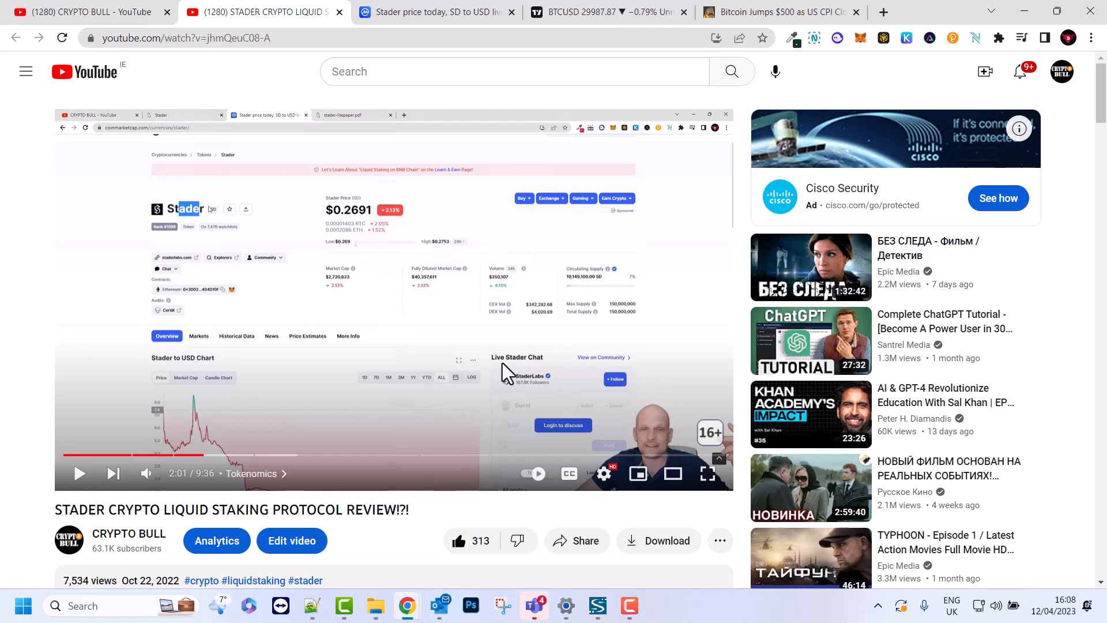
pyautogui.moveTo(332, 358)
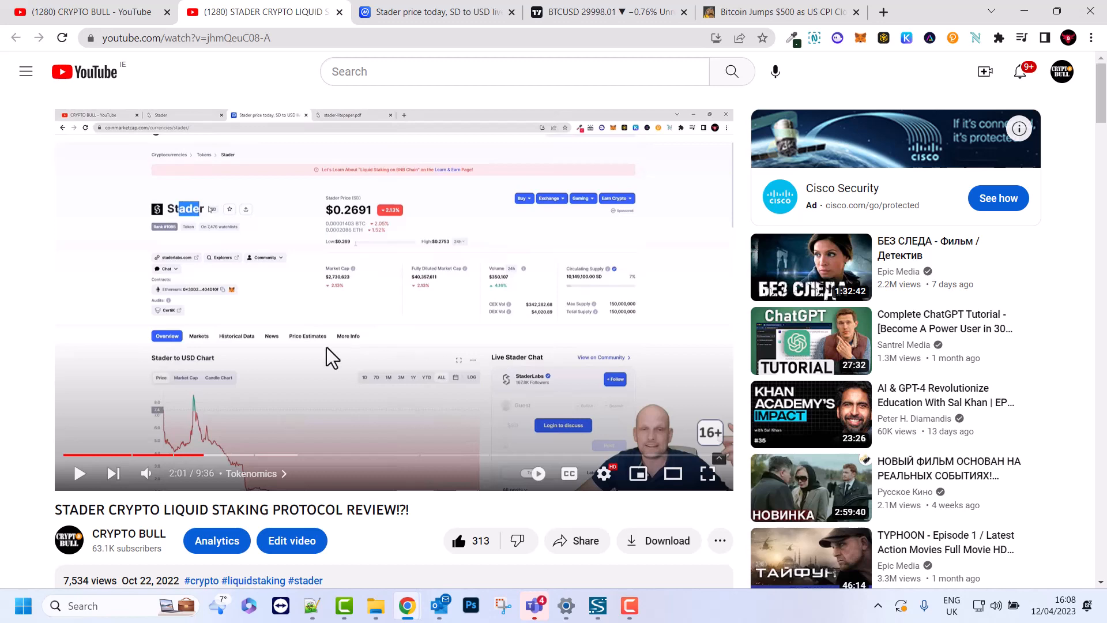
pyautogui.click(607, 11)
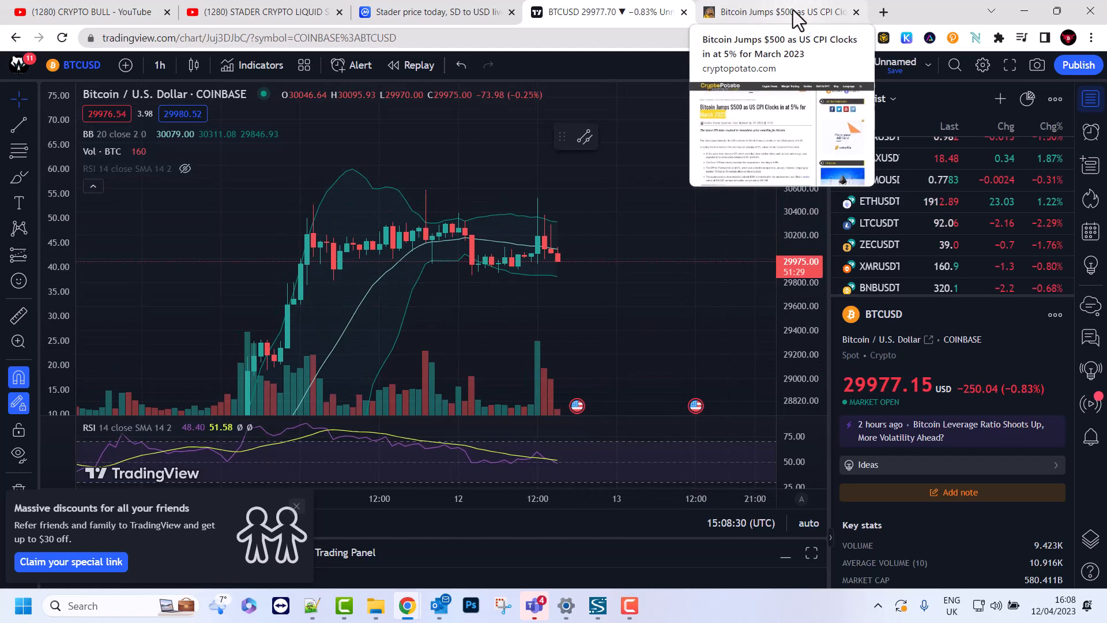
# Read the CryptoPotato Bitcoin CPI article, highlighting 'Consumer Price Index', then return to the BTCUSD chart
pyautogui.click(776, 12)
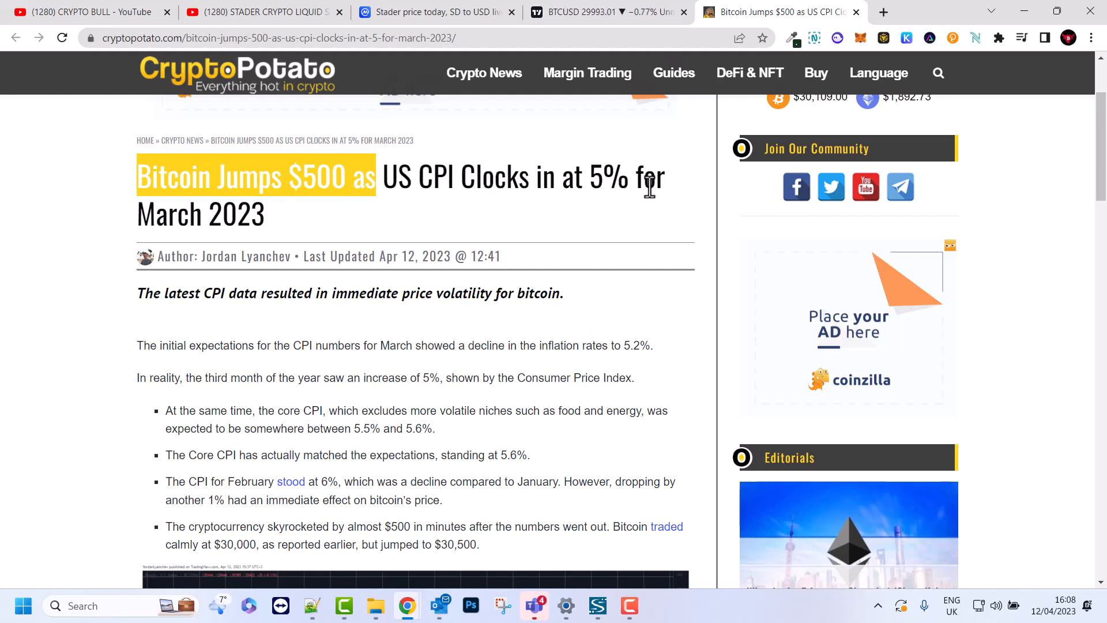
pyautogui.moveTo(275, 225)
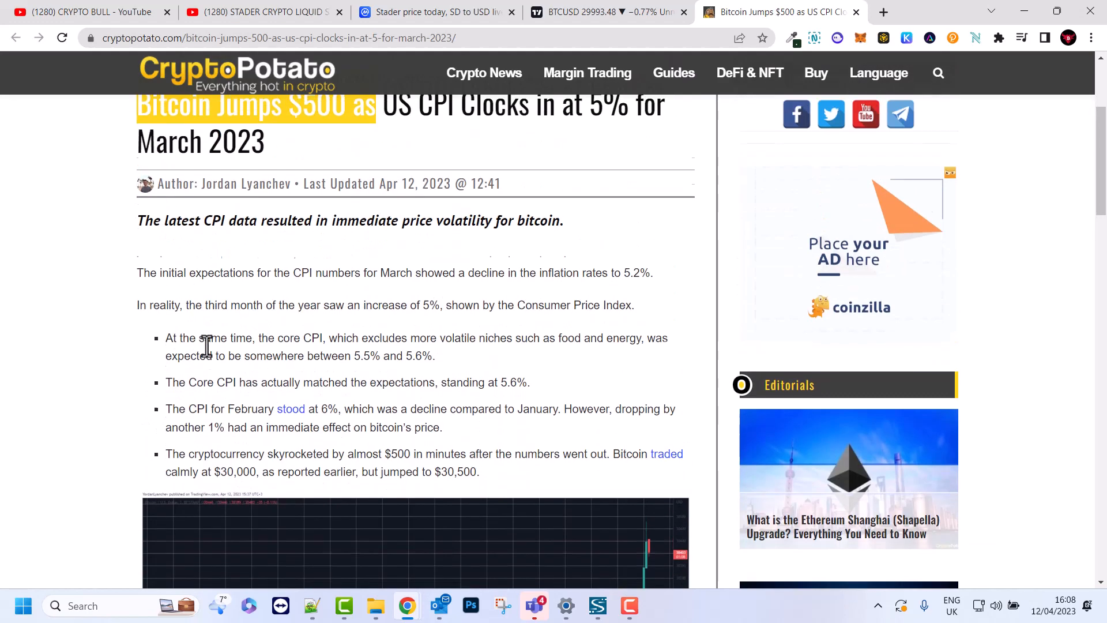
pyautogui.scroll(-3)
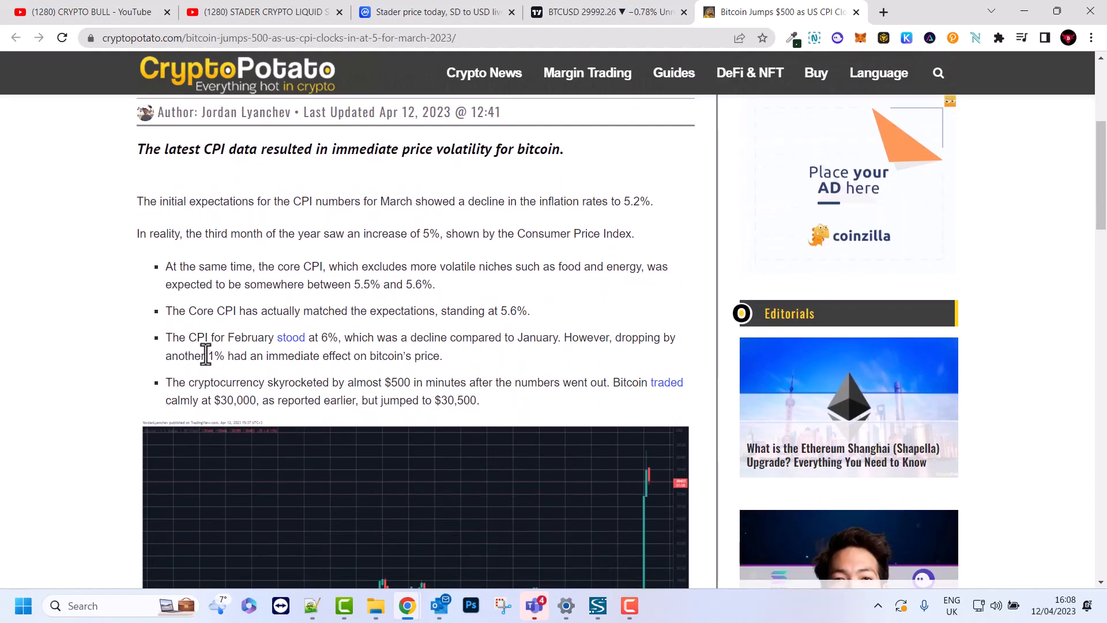
pyautogui.scroll(3)
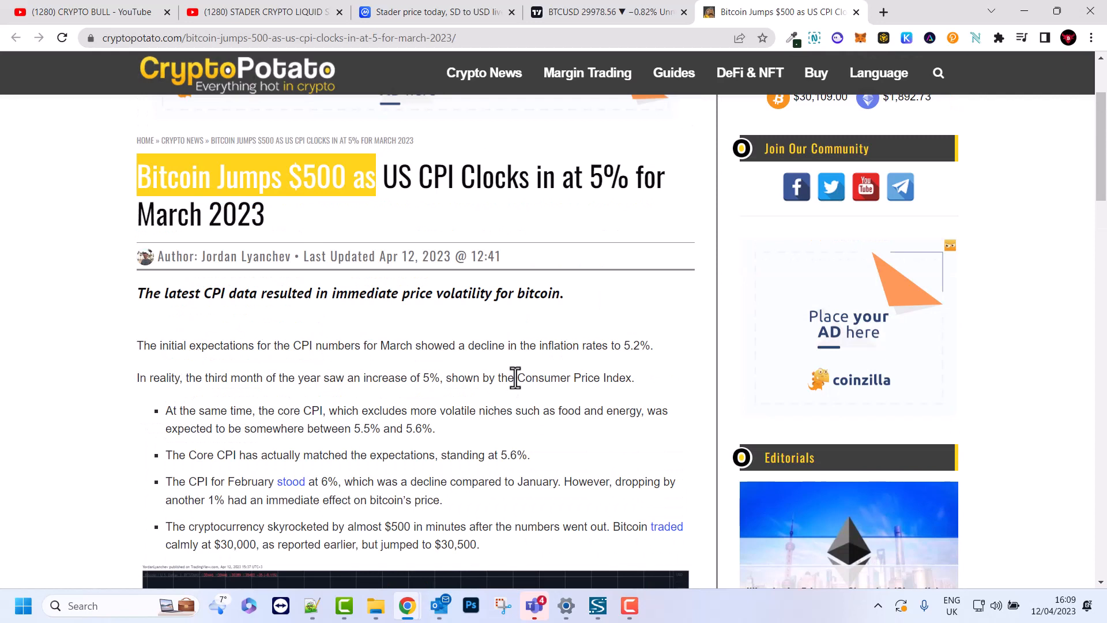
pyautogui.moveTo(514, 377); pyautogui.dragTo(605, 377)
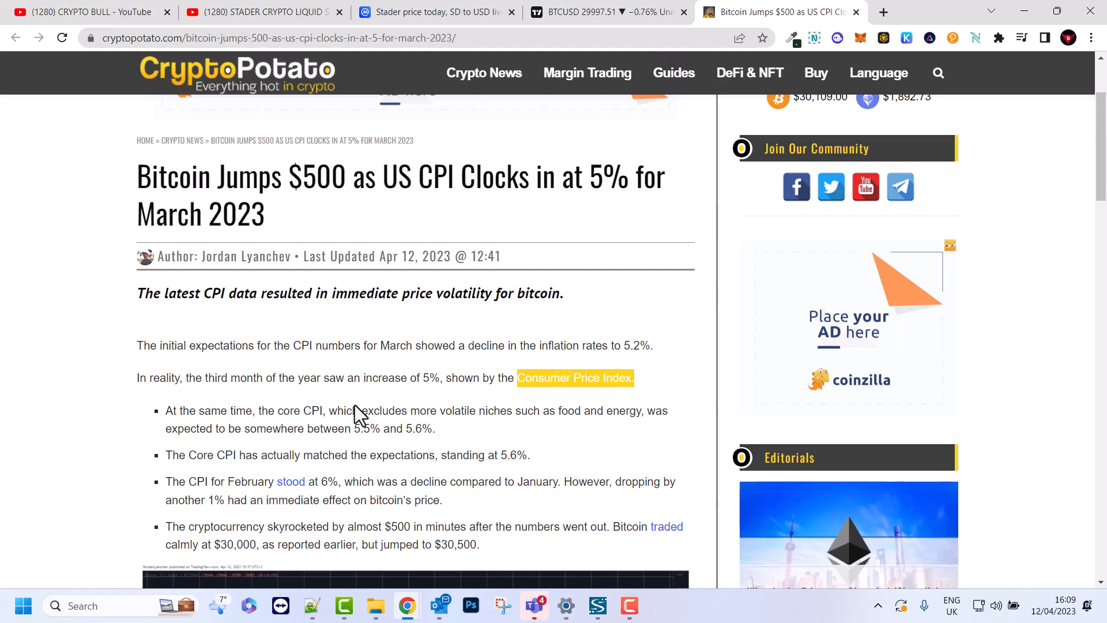
pyautogui.click(608, 12)
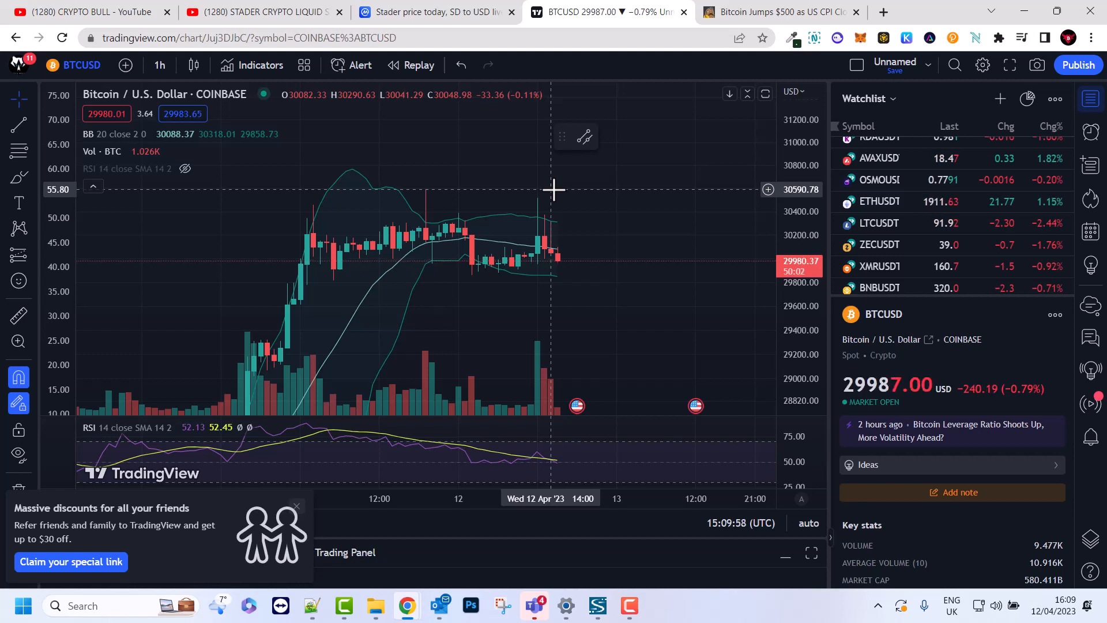
pyautogui.moveTo(482, 158)
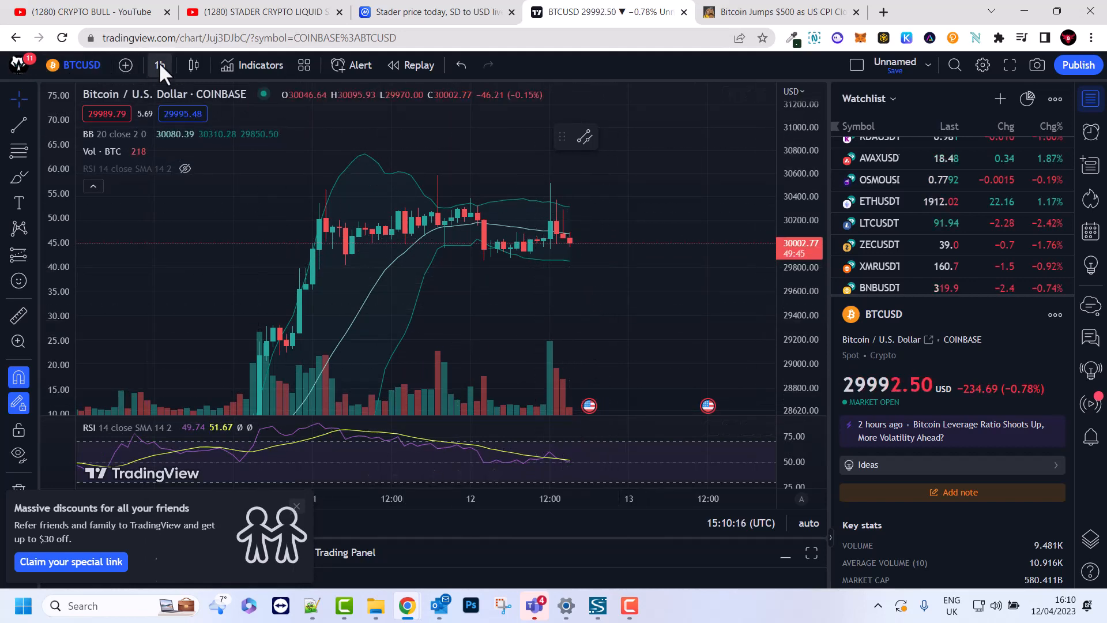
# Switch the BTCUSD chart interval to 1 week from the timeframe list
pyautogui.click(158, 65)
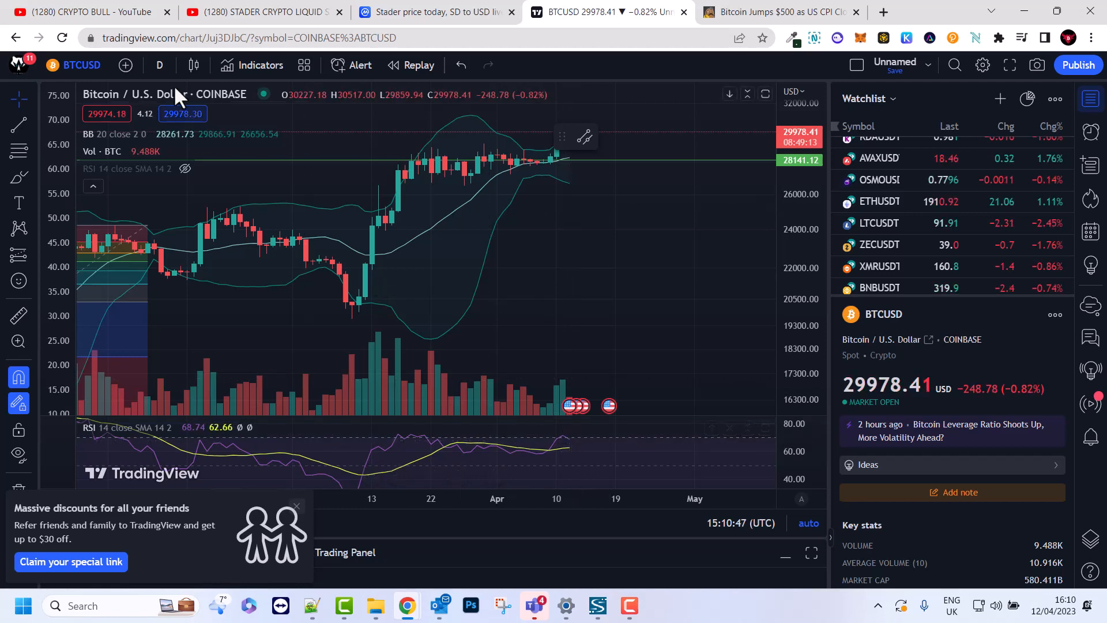
pyautogui.click(159, 65)
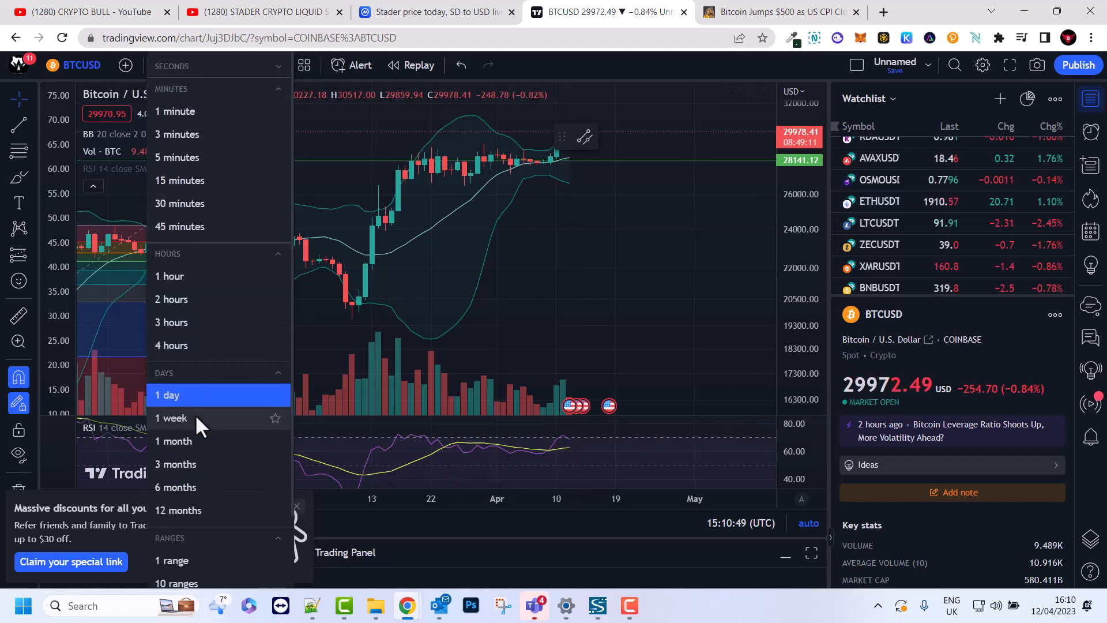
pyautogui.click(171, 418)
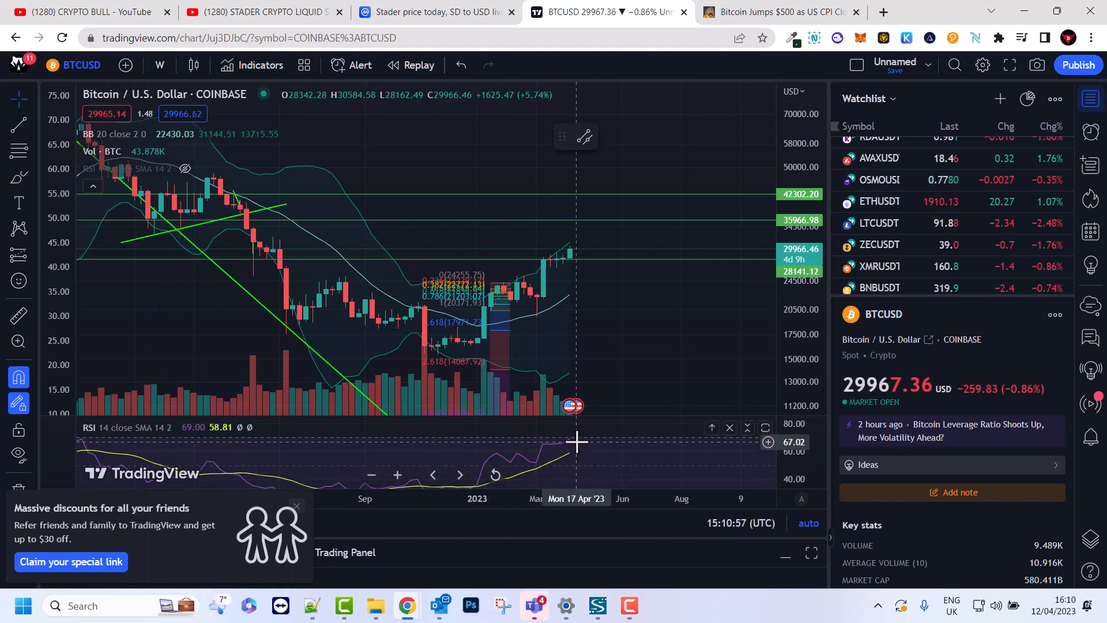
pyautogui.moveTo(572, 452)
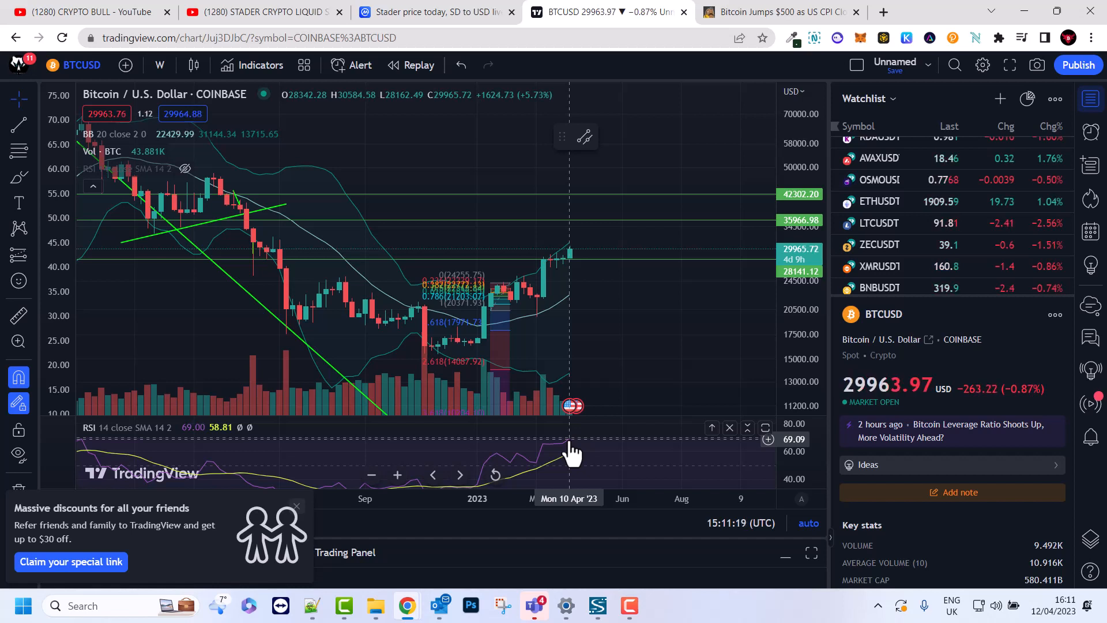
pyautogui.moveTo(578, 431)
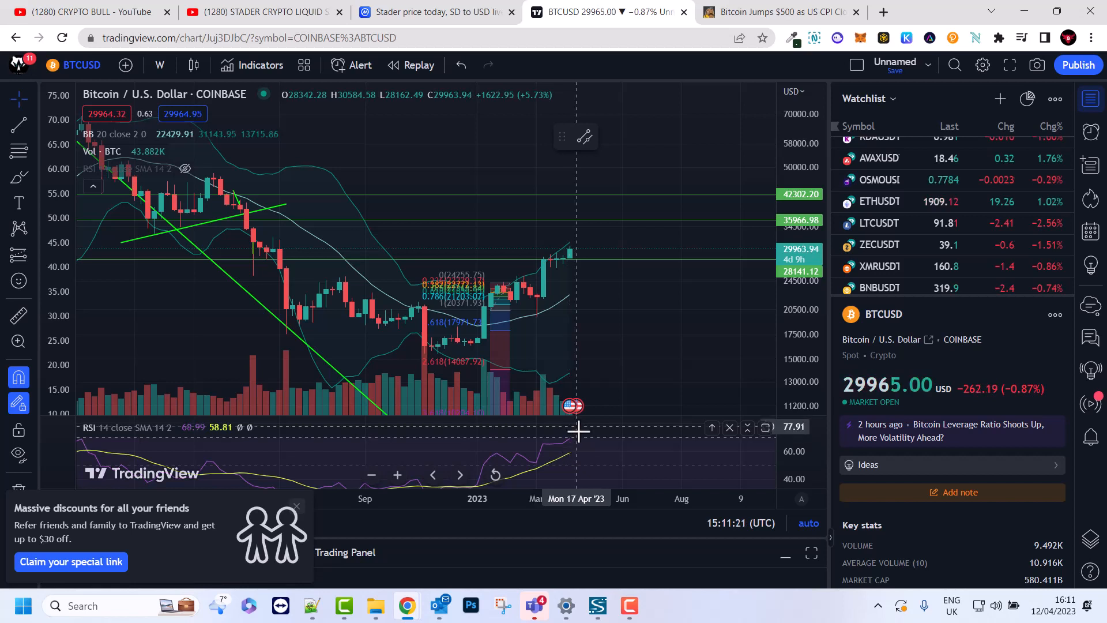
pyautogui.moveTo(589, 234)
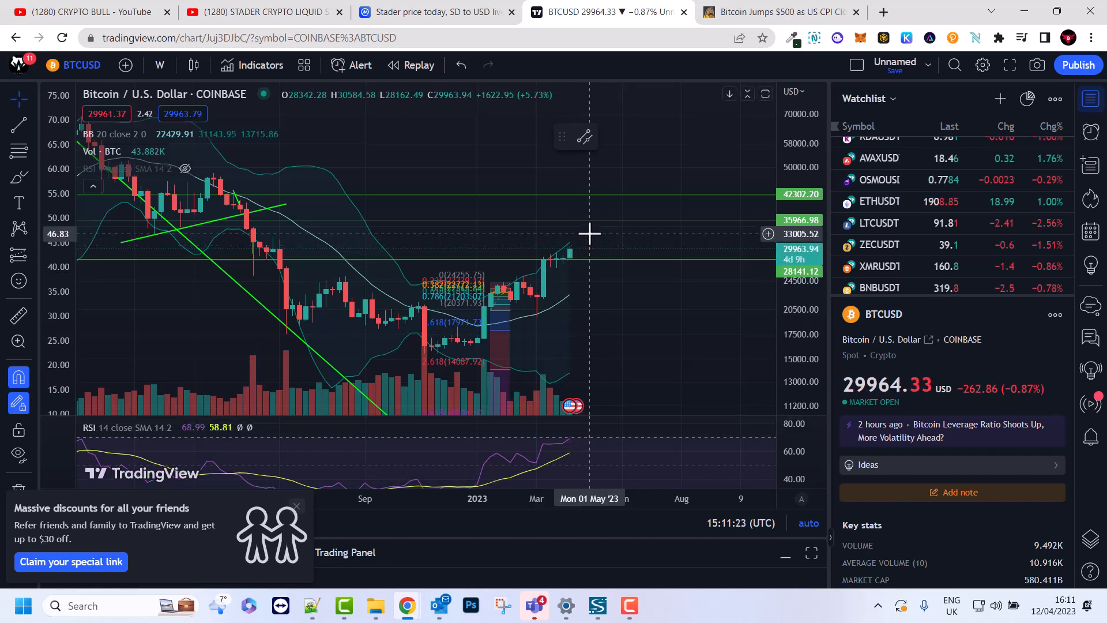
pyautogui.moveTo(624, 230)
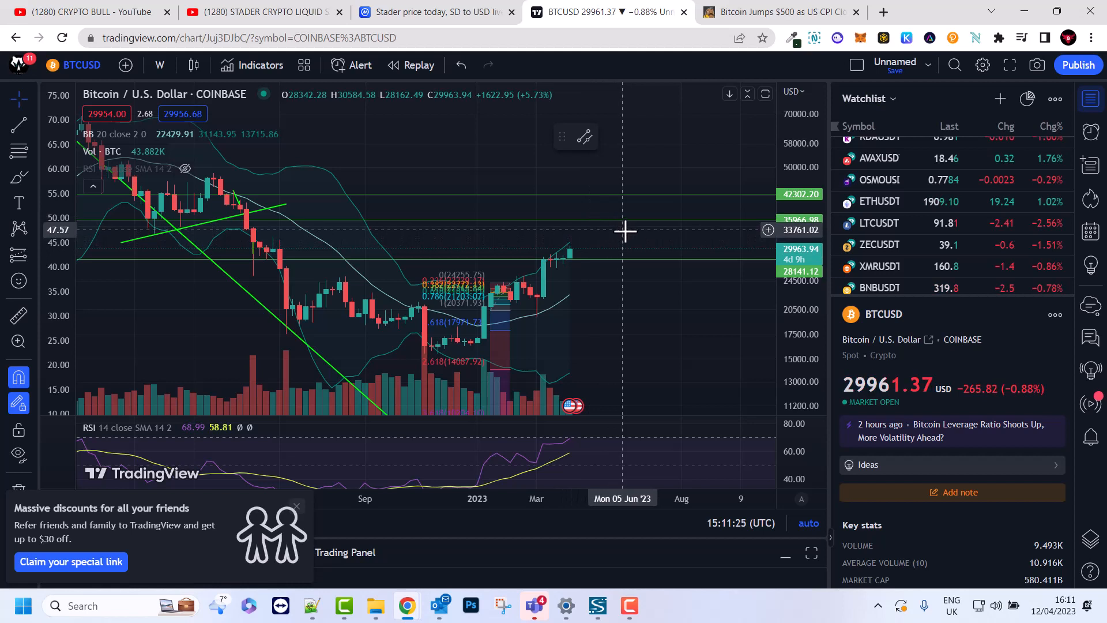
pyautogui.moveTo(636, 229)
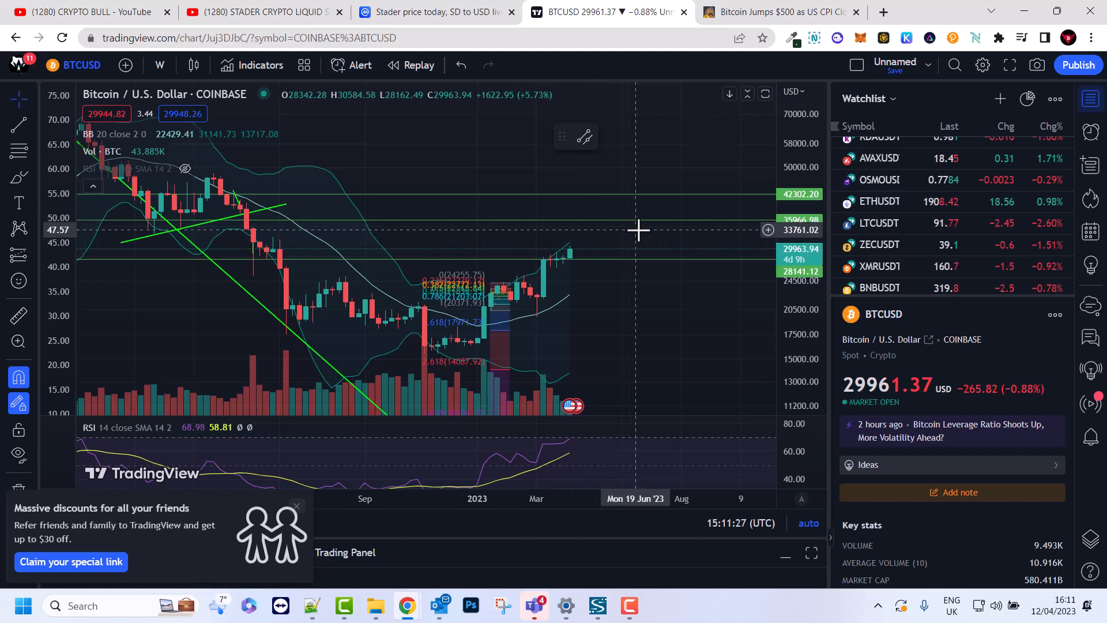
pyautogui.moveTo(669, 245)
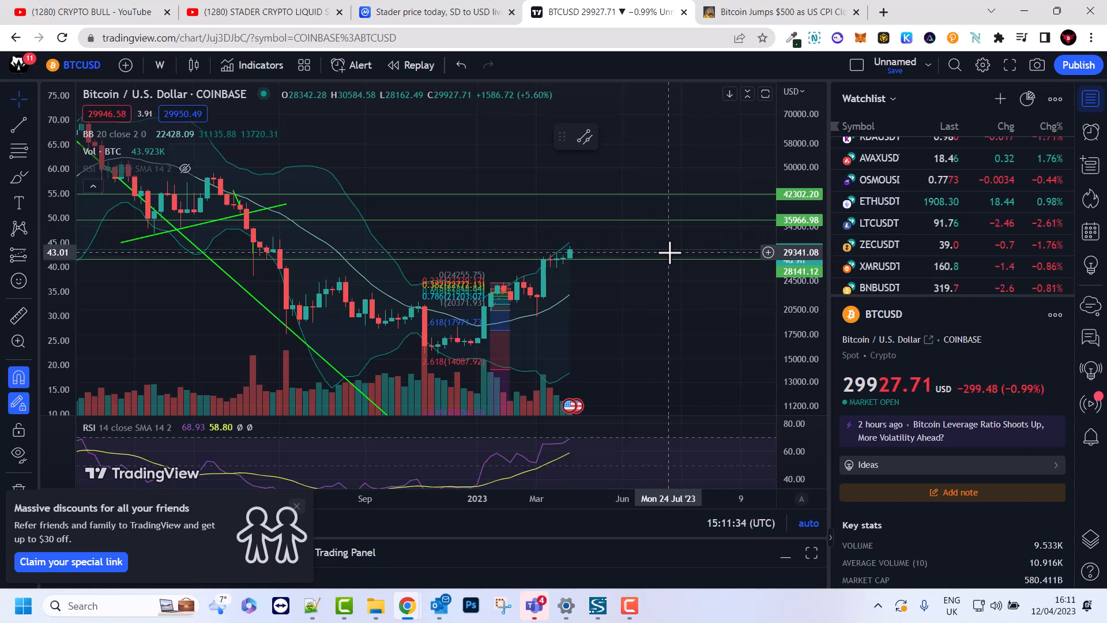
pyautogui.moveTo(678, 235)
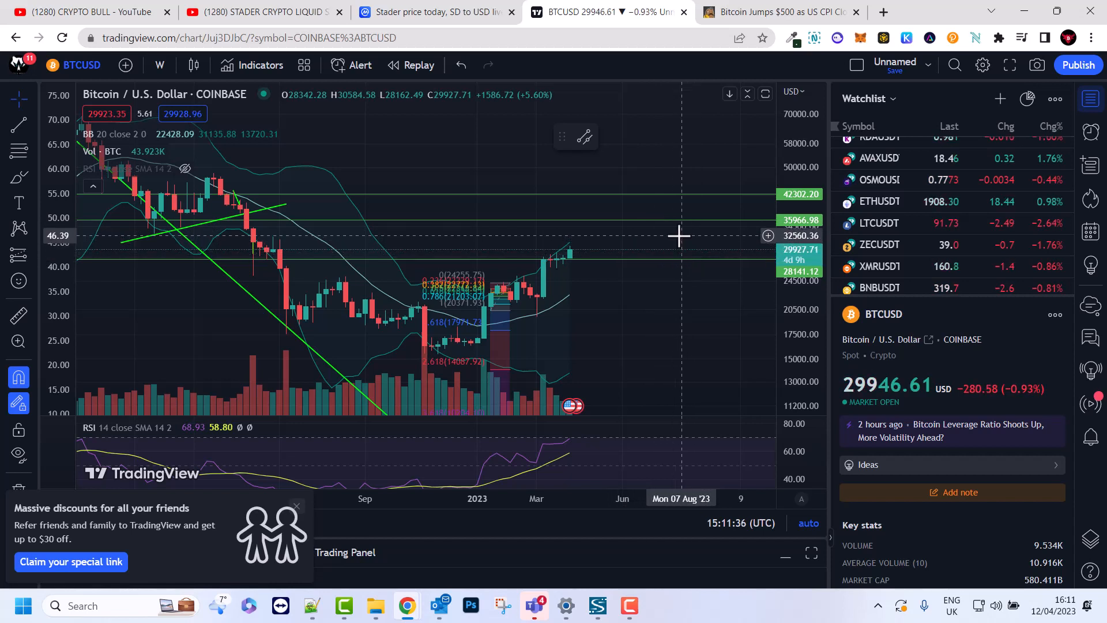